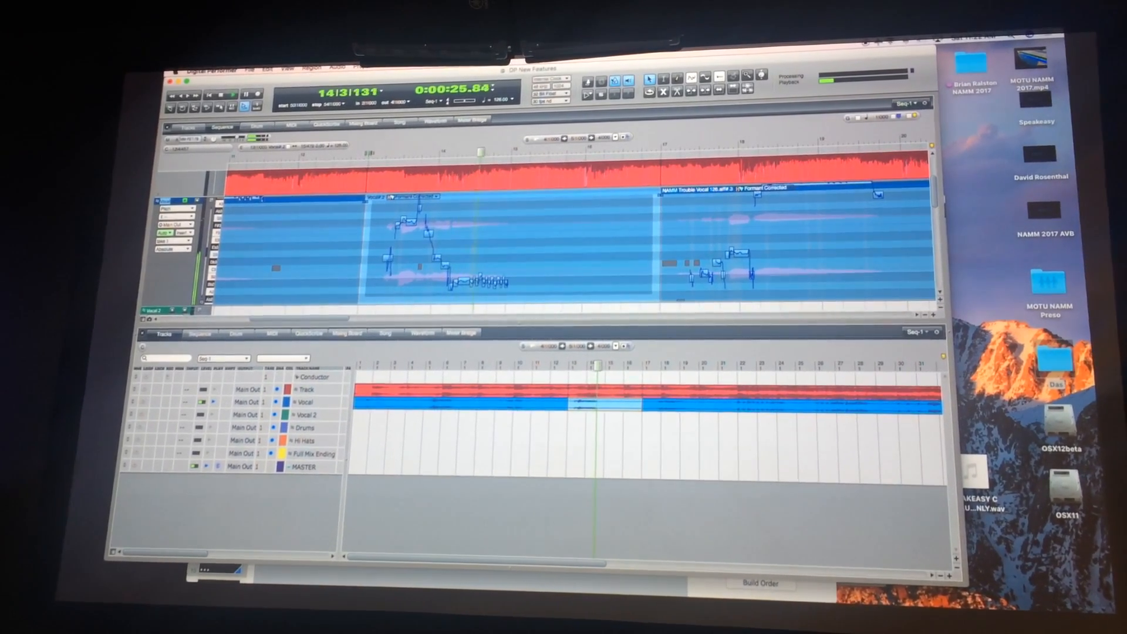
# Place a copy of the vocal soundbite on the Vocal 2 track below the original.
pyautogui.click(232, 94)
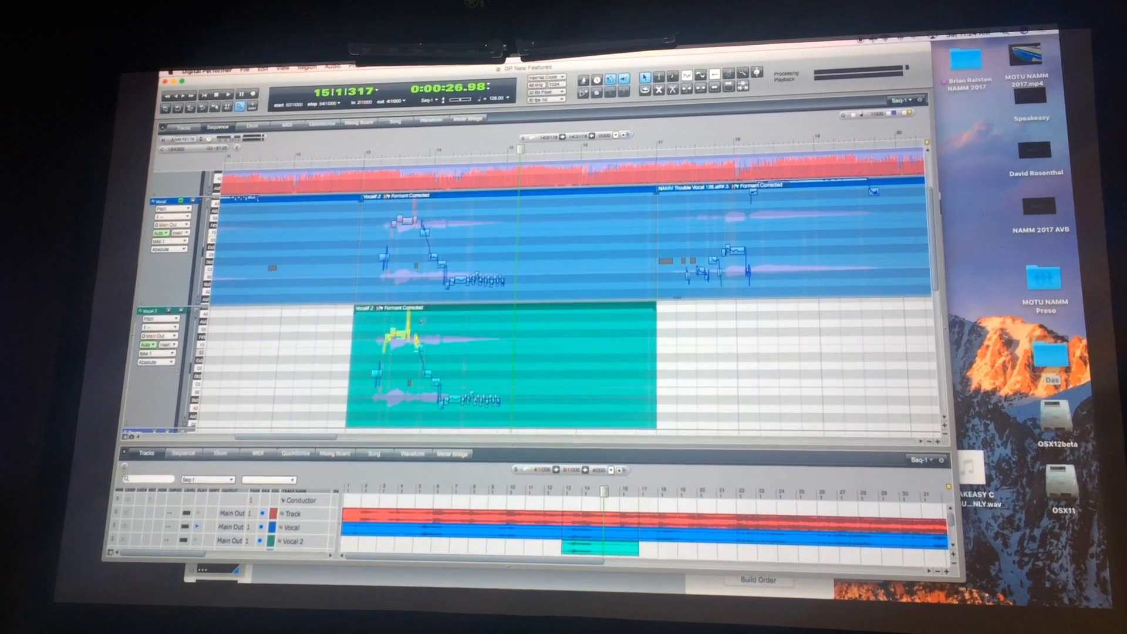
pyautogui.click(330, 66)
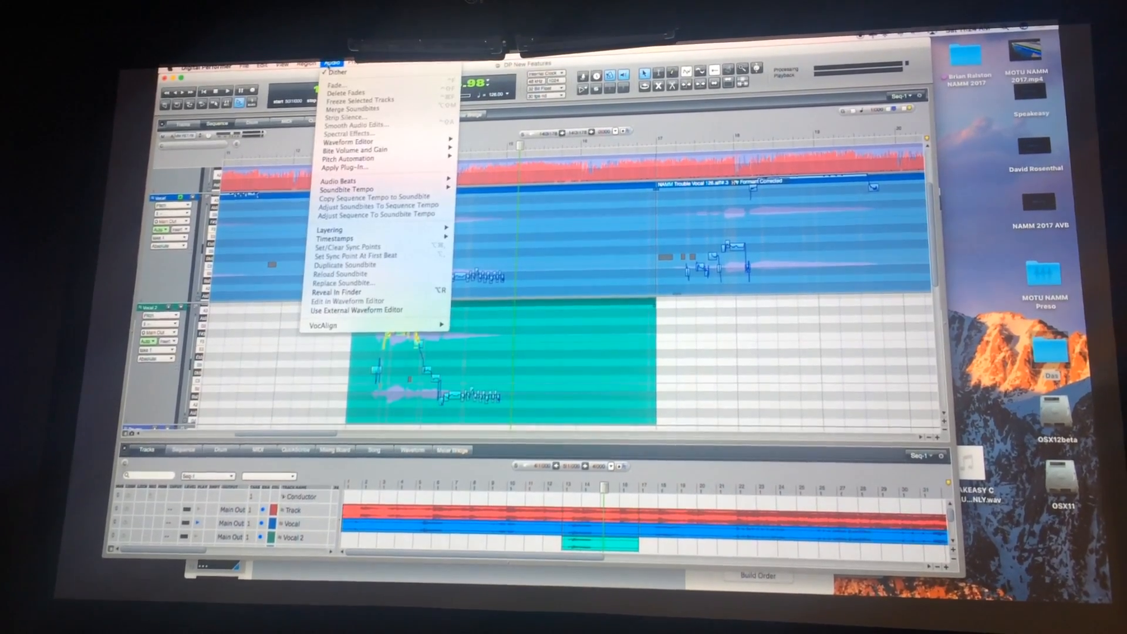
pyautogui.moveTo(349, 159)
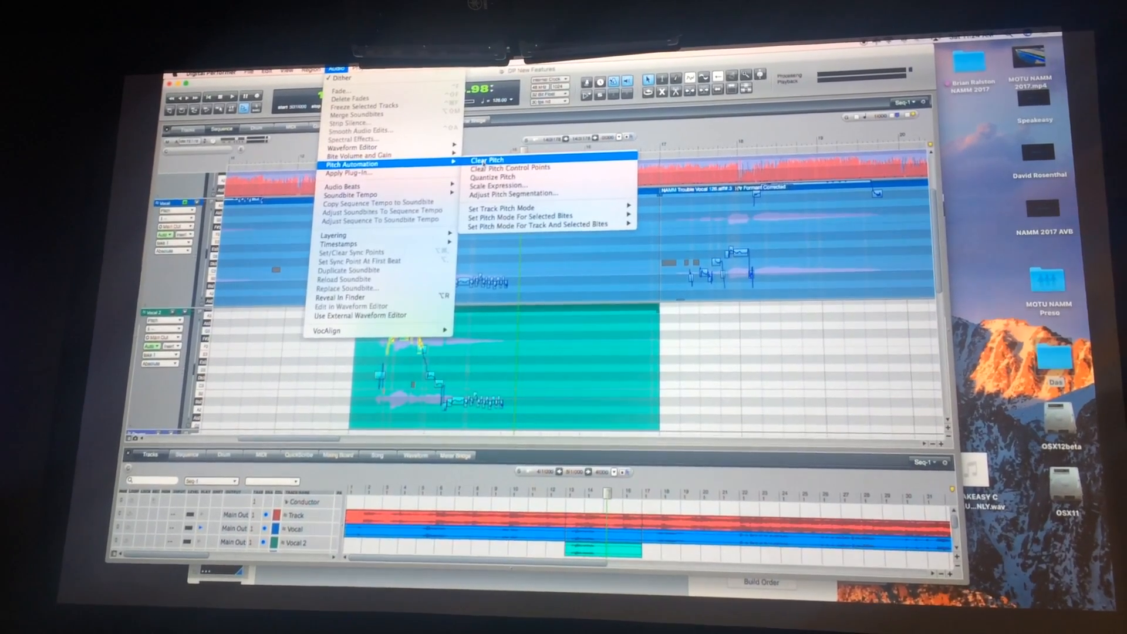
# Clear pitch edits from the vocal phrases and show them as Soundbites waveforms.
pyautogui.click(486, 159)
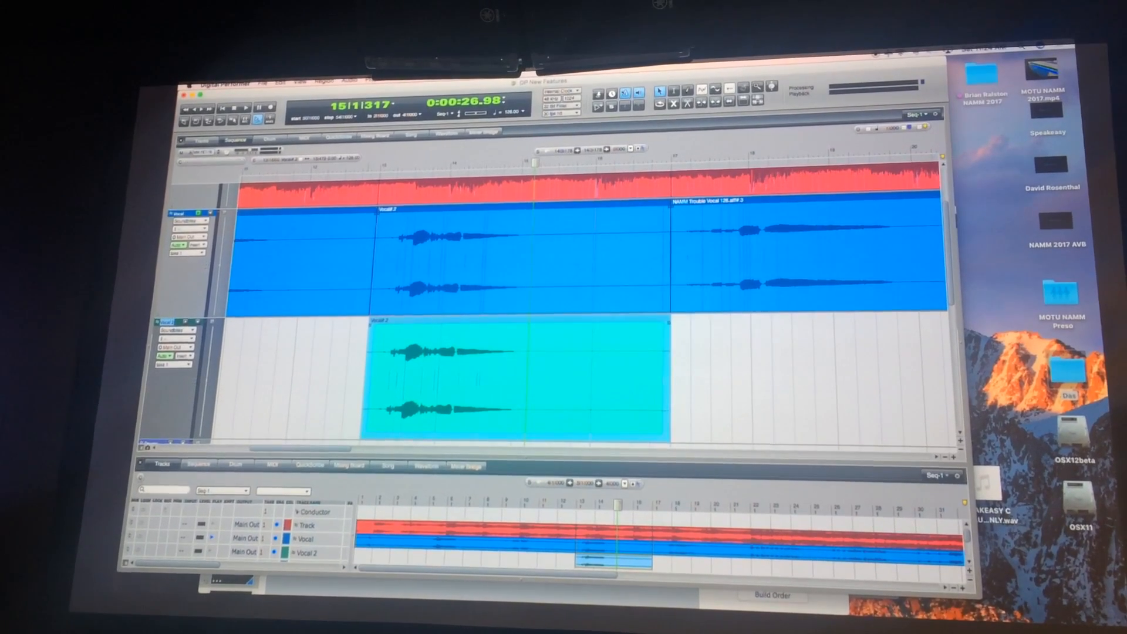
pyautogui.click(349, 80)
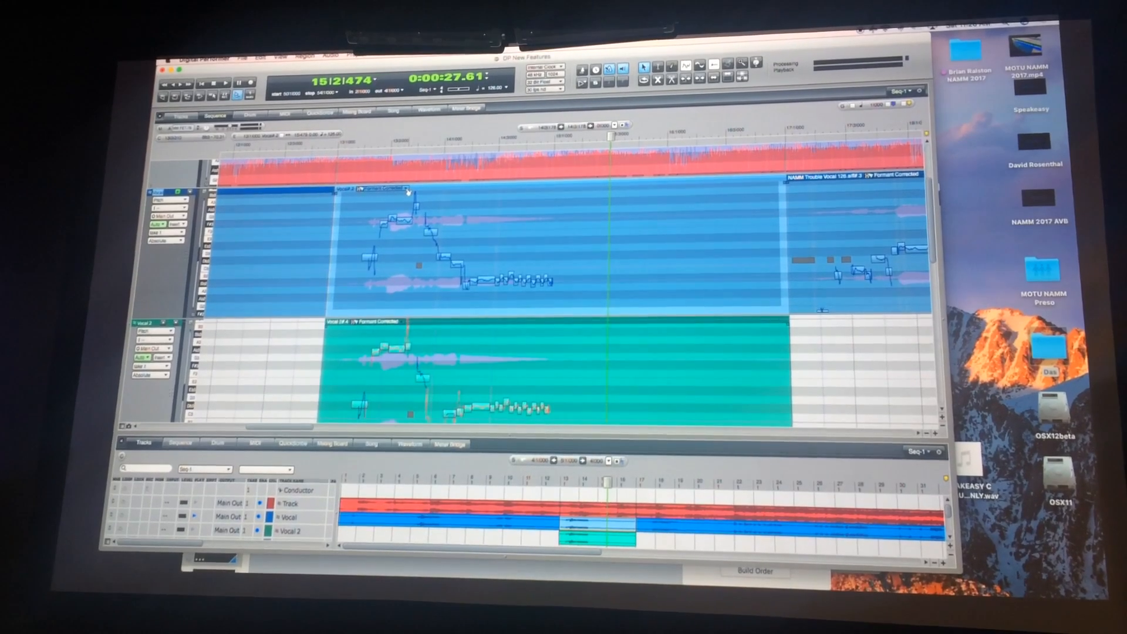
# Set the original vocal soundbite's pitch mode to Standard Pitch Shift.
pyautogui.click(374, 189)
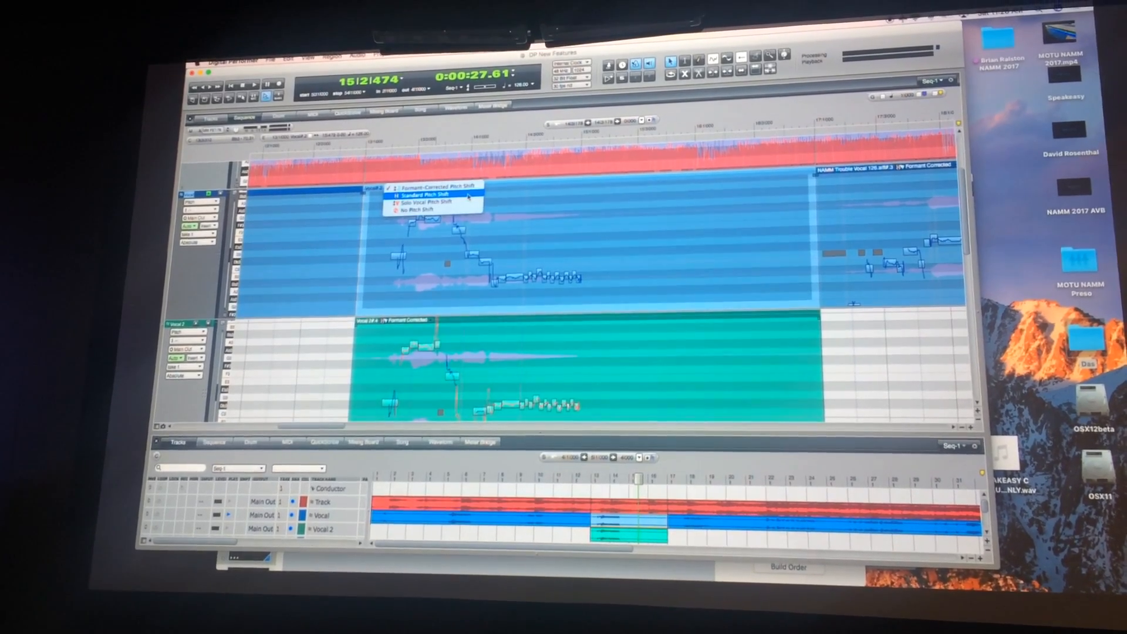
pyautogui.click(421, 194)
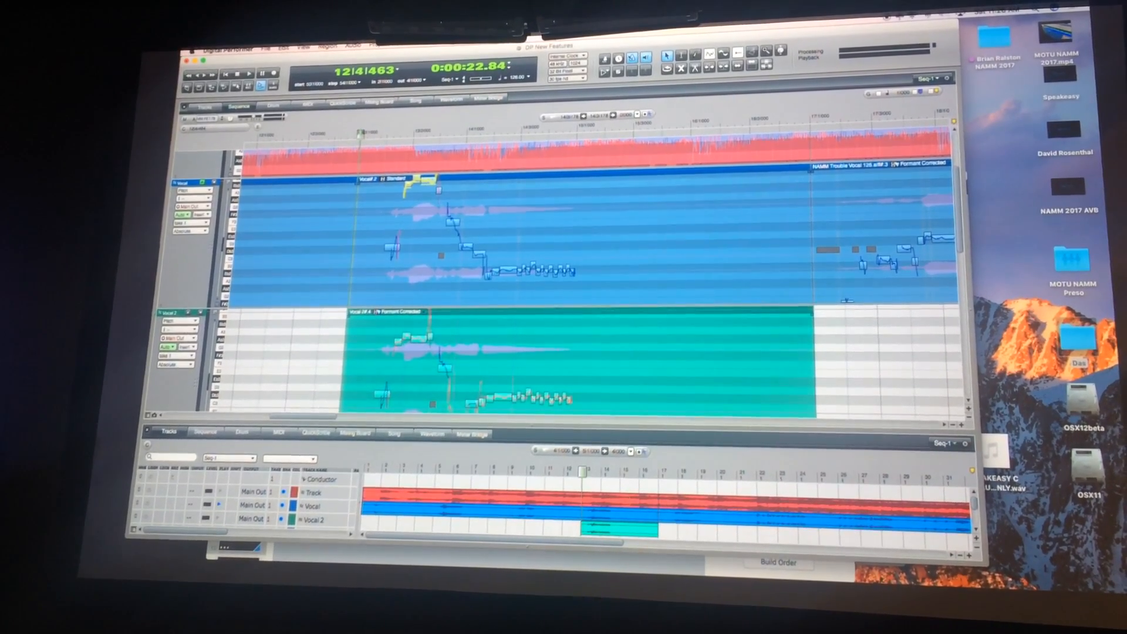
# Turn off pitch shifting on the original vocal, then choose Formant-Corrected Pitch Shift.
pyautogui.click(214, 72)
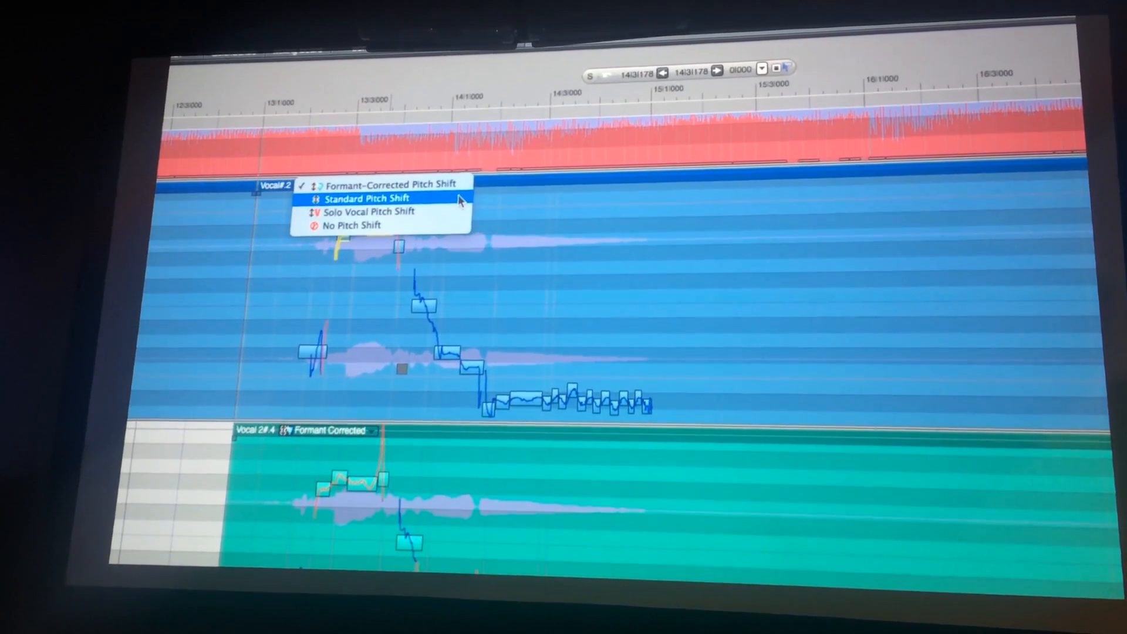
pyautogui.moveTo(449, 207)
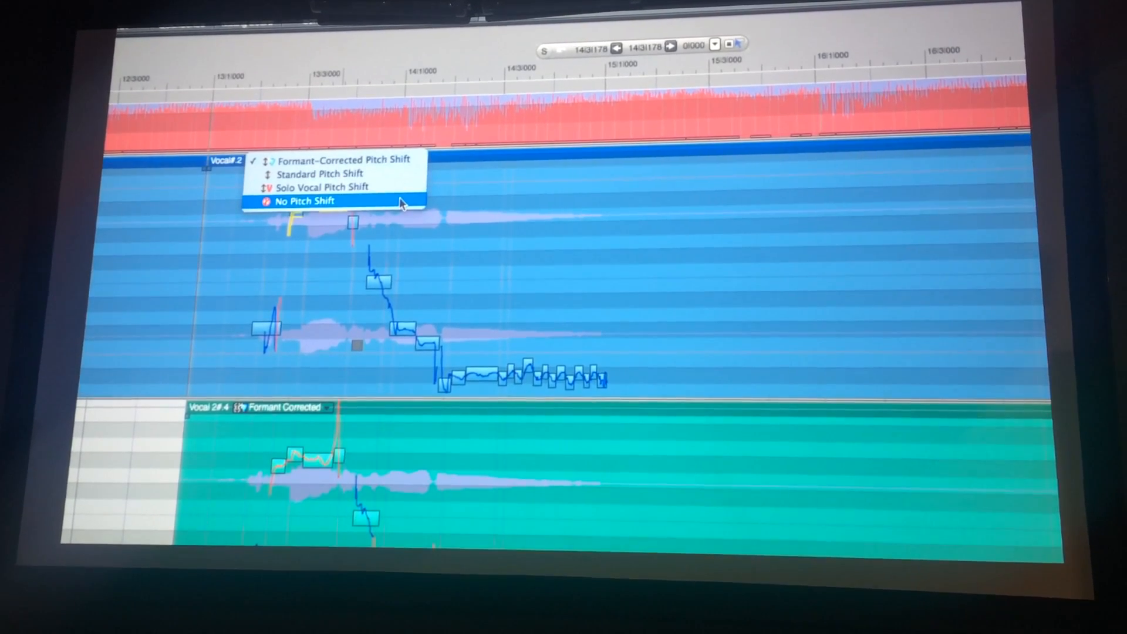
pyautogui.click(303, 201)
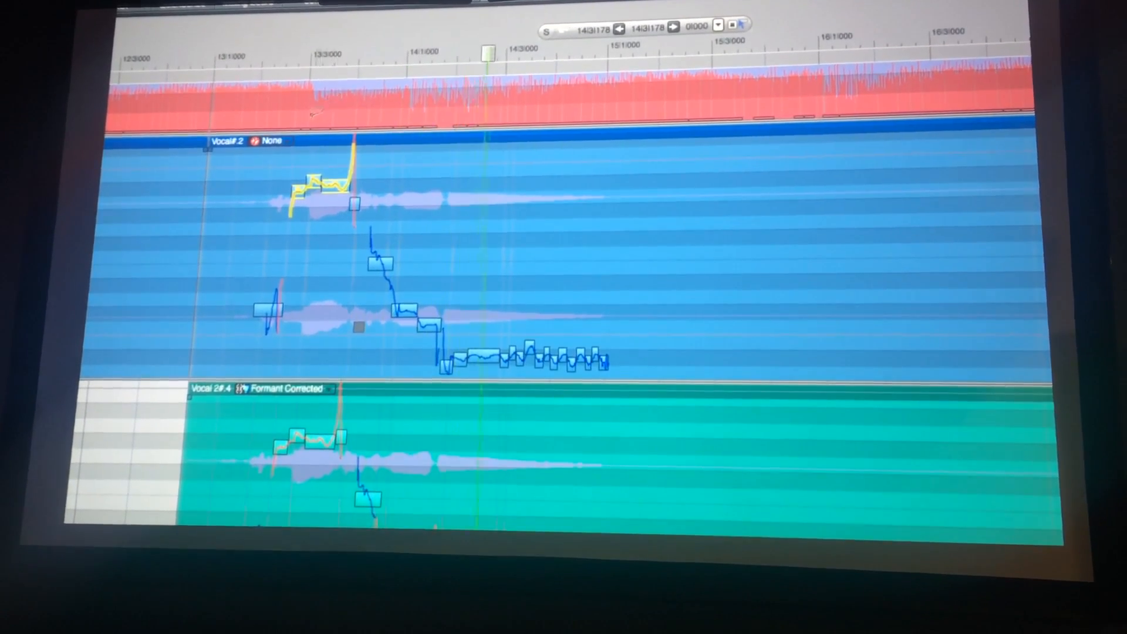
pyautogui.click(258, 141)
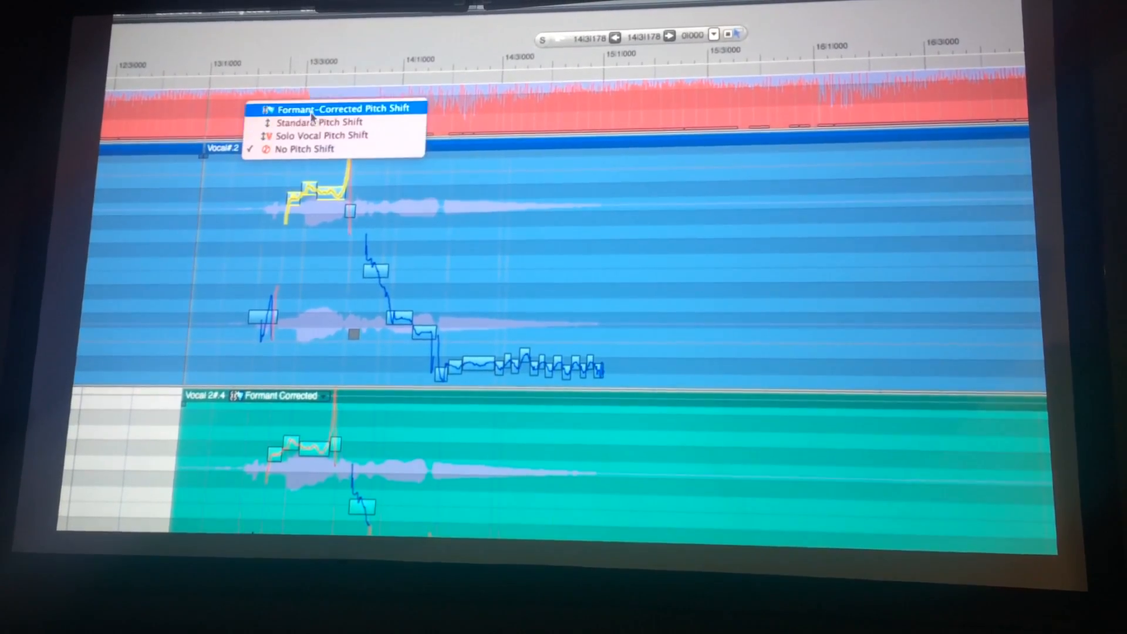
pyautogui.click(340, 108)
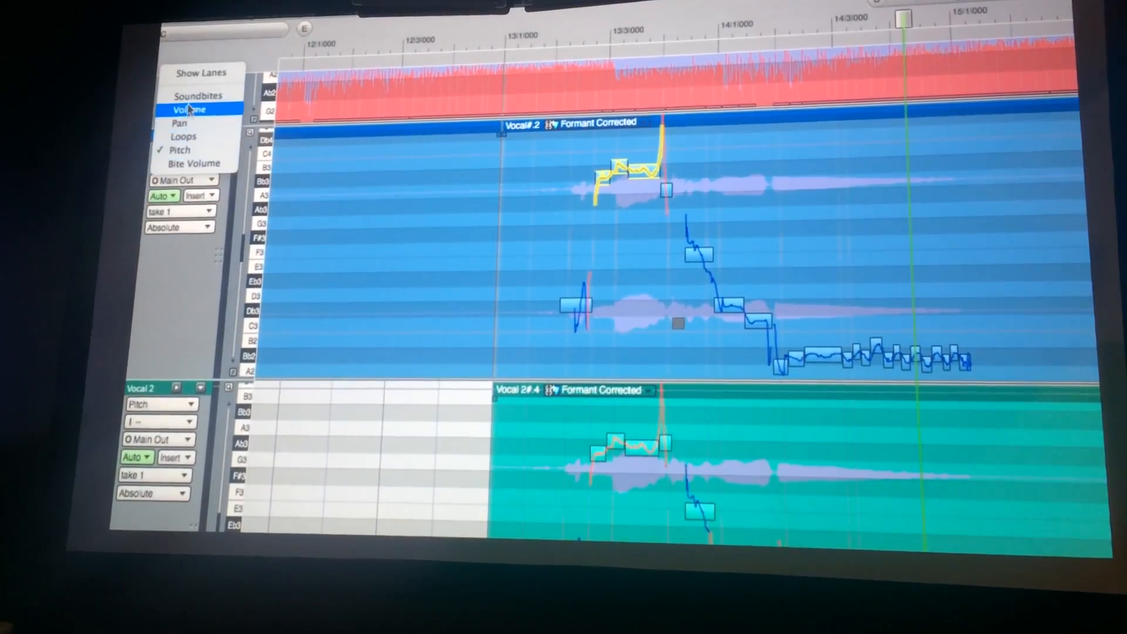
# Switch the Vocal track lane to Soundbites, back to Pitch, then open the Absolute popup.
pyautogui.click(199, 95)
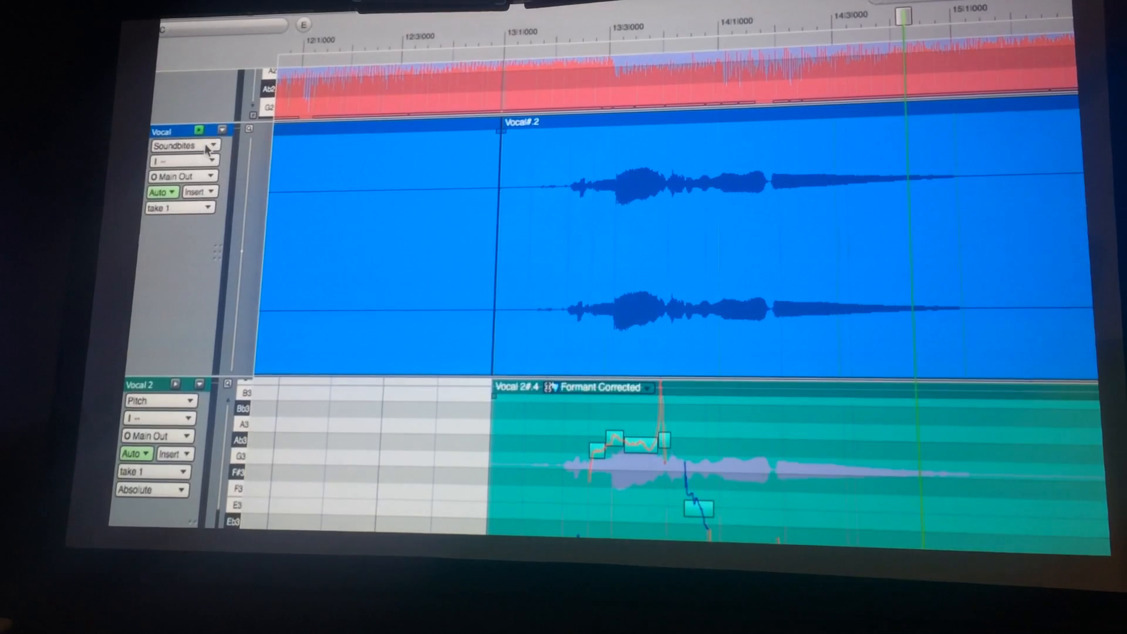
pyautogui.click(183, 145)
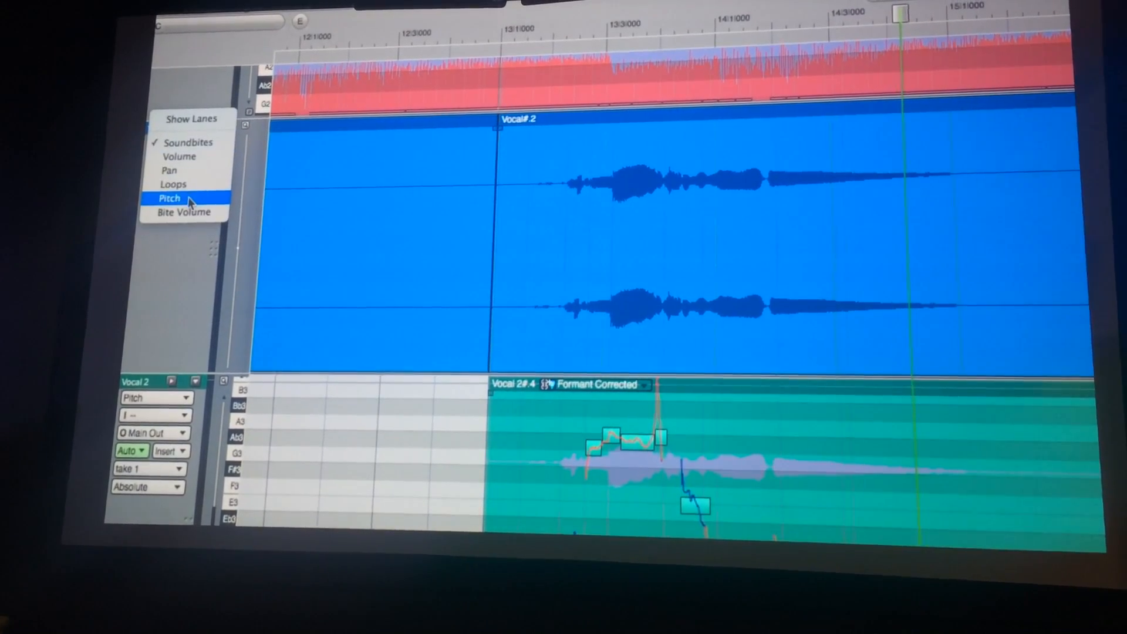
pyautogui.click(170, 198)
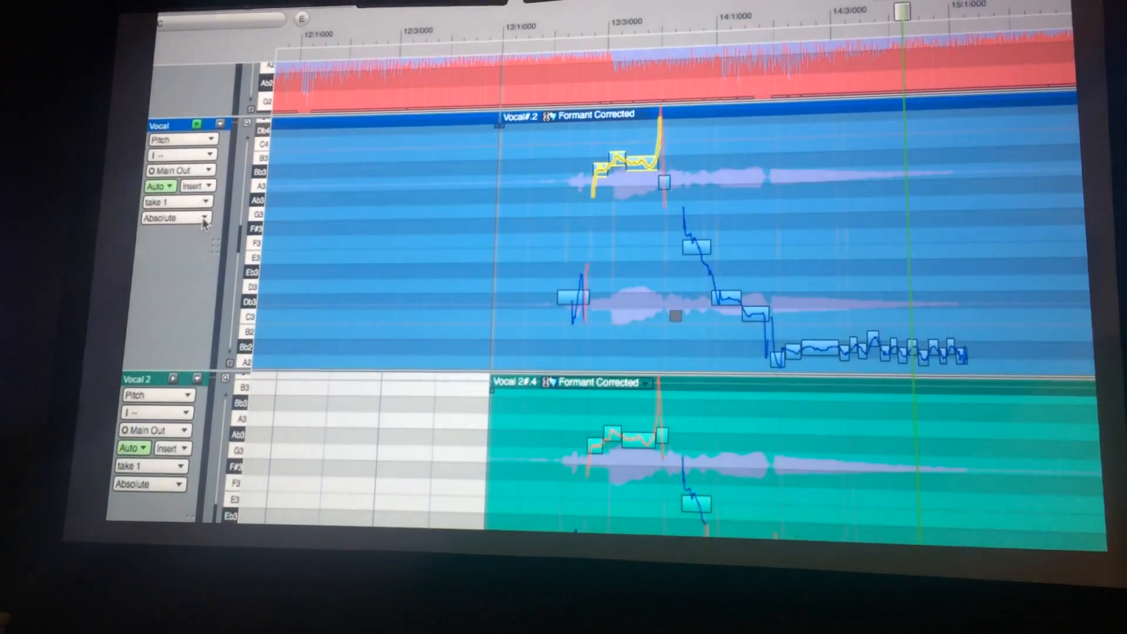
pyautogui.click(176, 217)
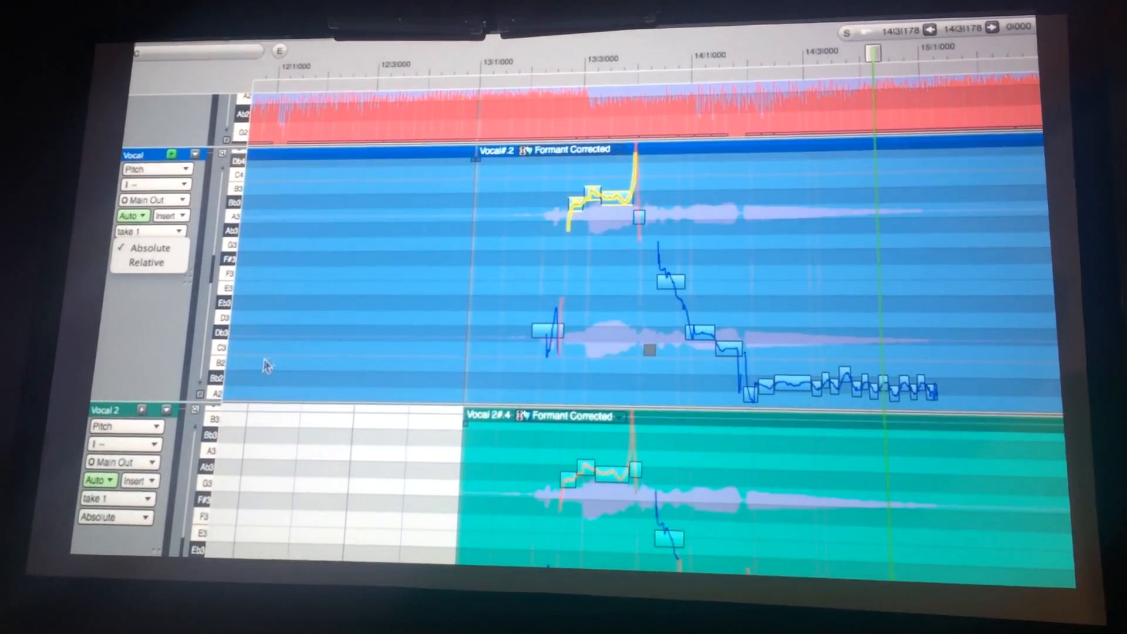
pyautogui.moveTo(147, 262)
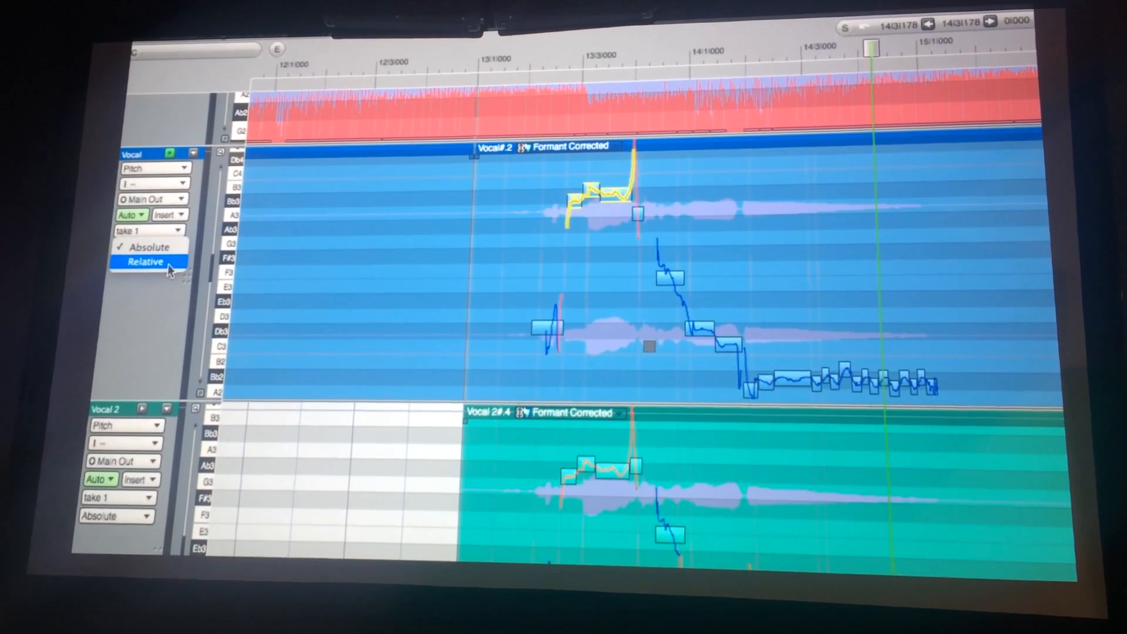
# Show the vocal pitch in Relative mode and close the Split Notes window.
pyautogui.click(145, 260)
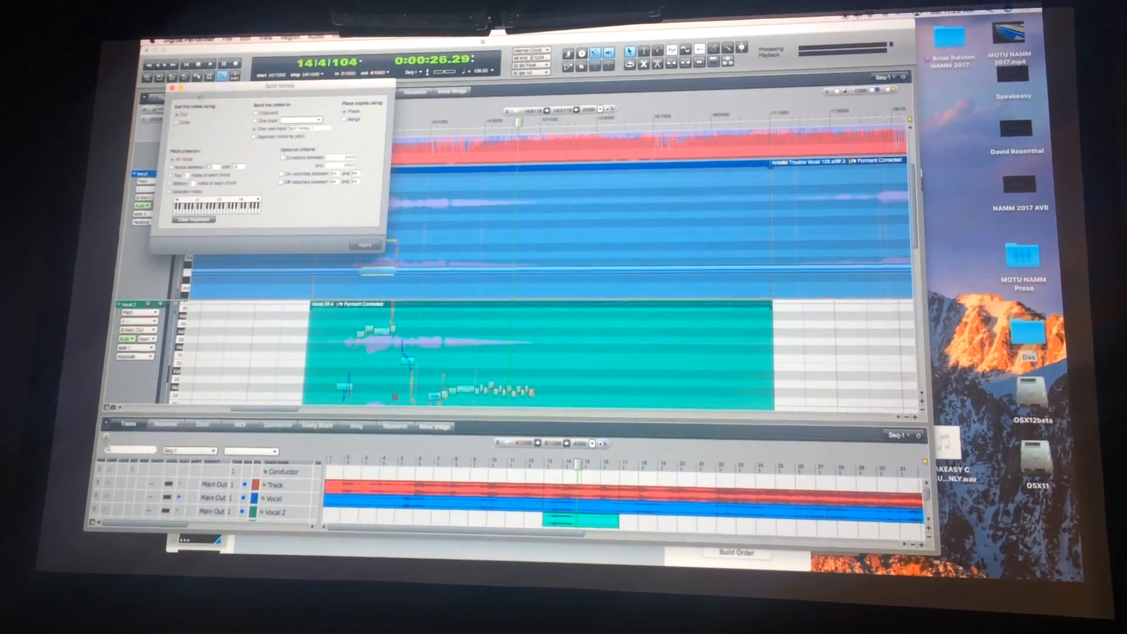
pyautogui.click(365, 245)
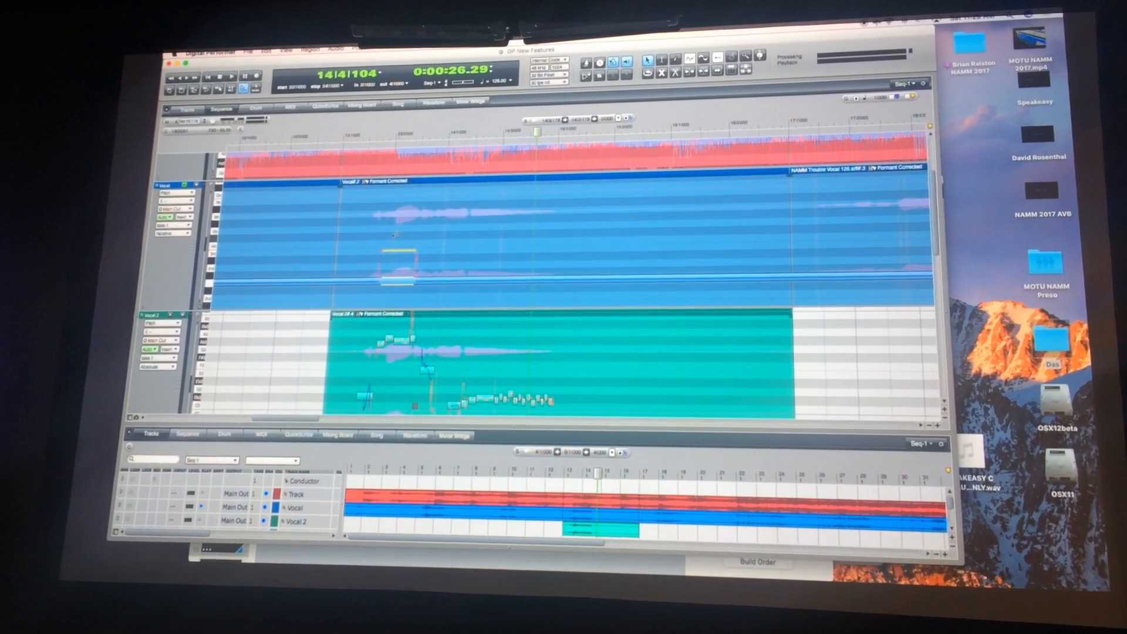